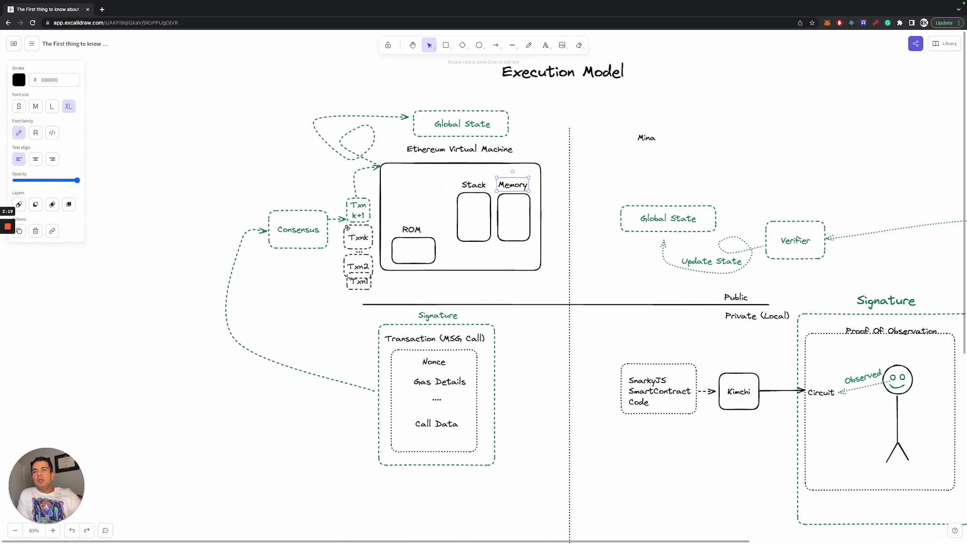
mouse_move(428, 200)
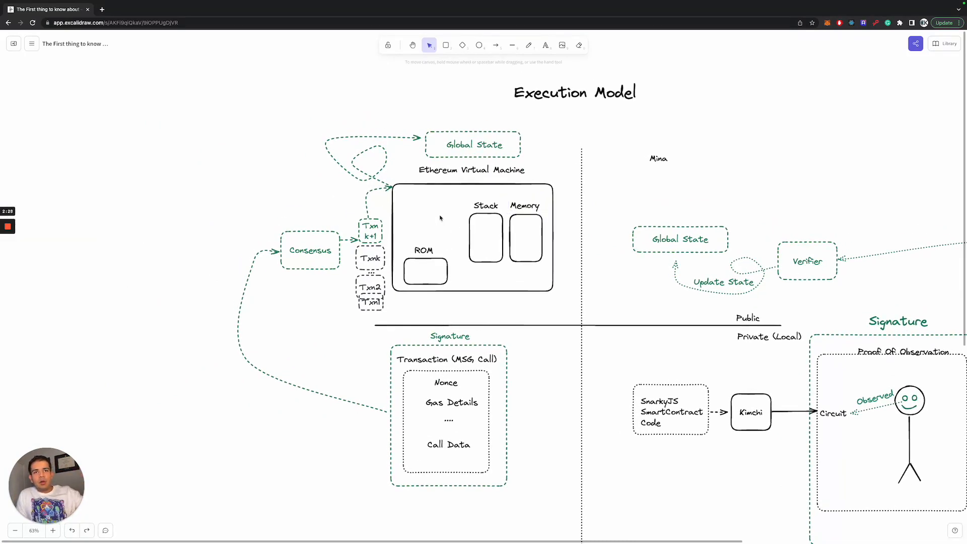
mouse_move(420, 276)
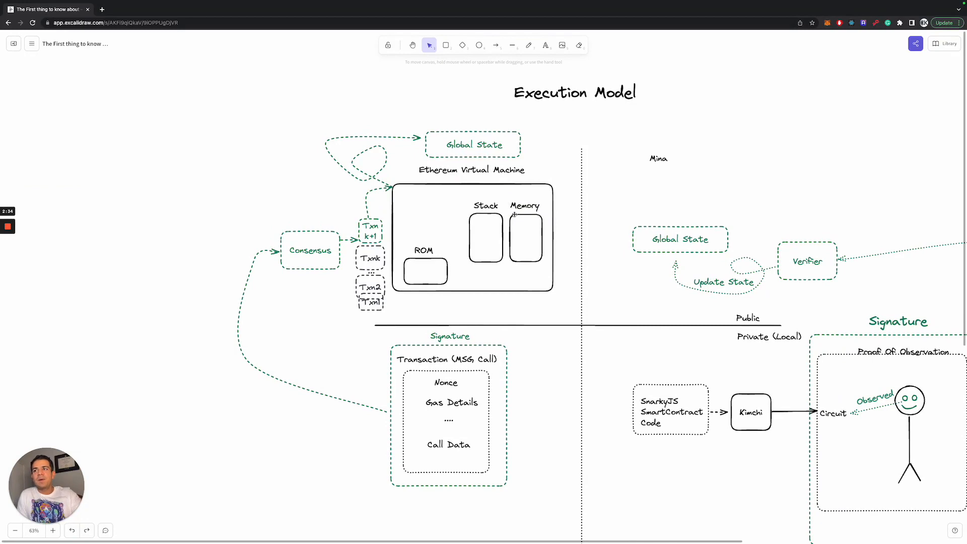
mouse_move(439, 397)
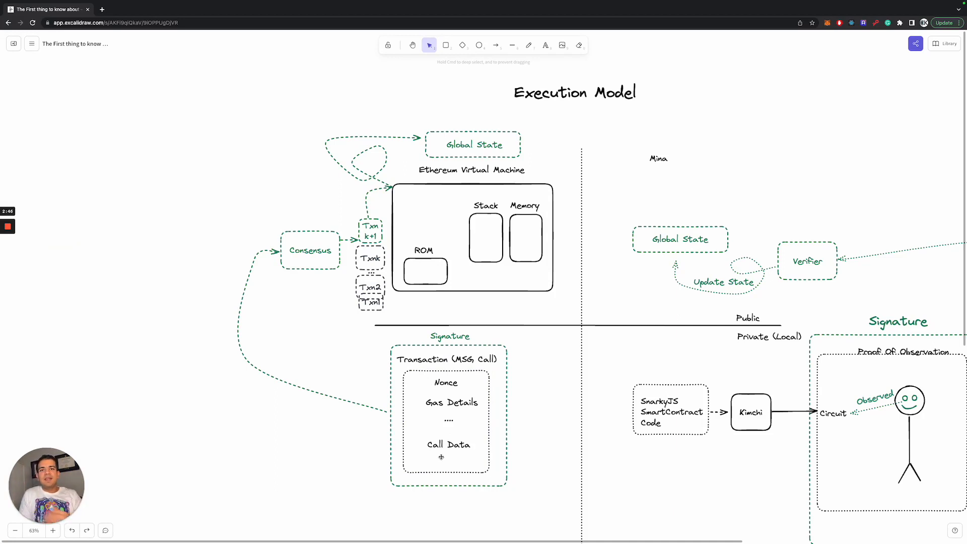
left_click(371, 291)
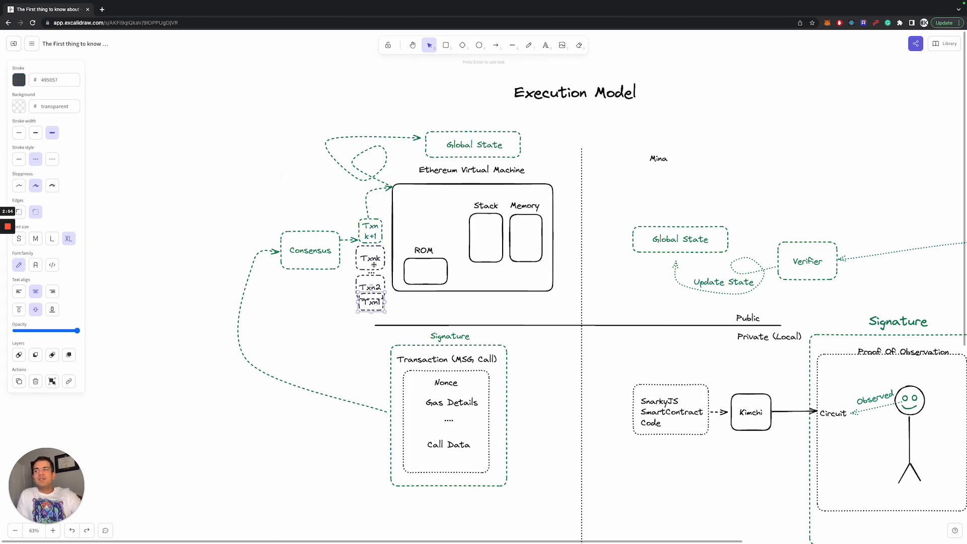
mouse_move(523, 253)
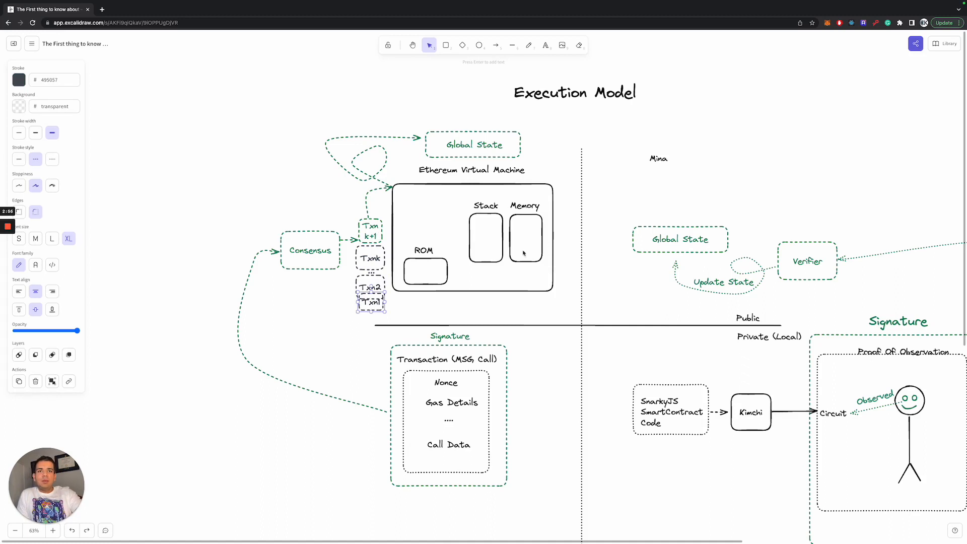
mouse_move(479, 281)
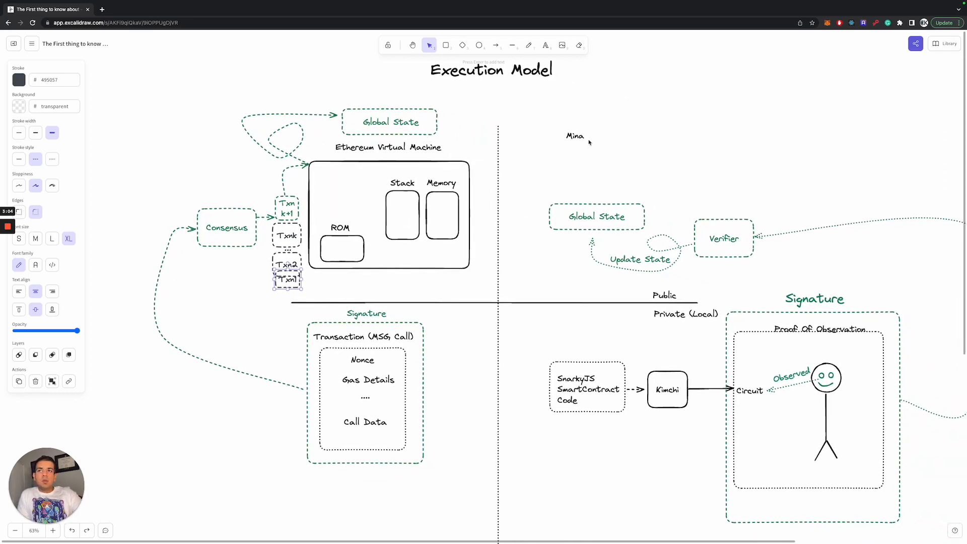
left_click(589, 142)
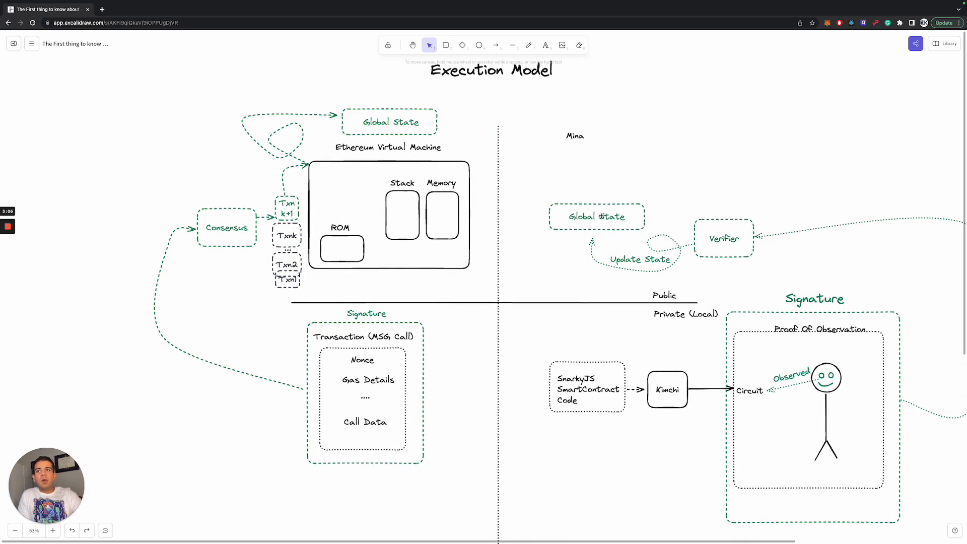